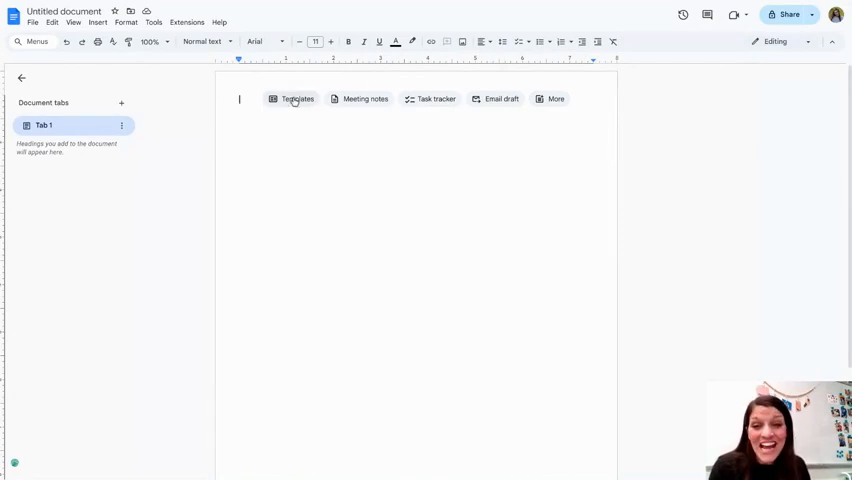
# - Insert the Reading list template from the template gallery into the blank document
pyautogui.click(296, 98)
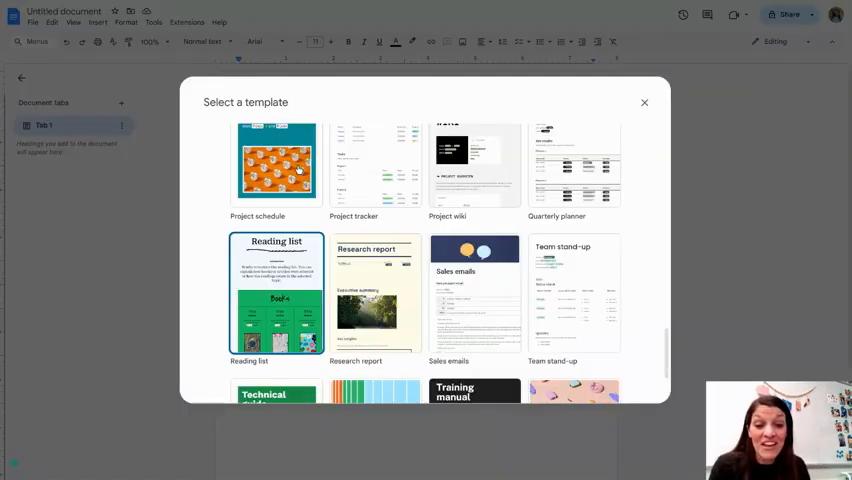
pyautogui.moveTo(377, 248)
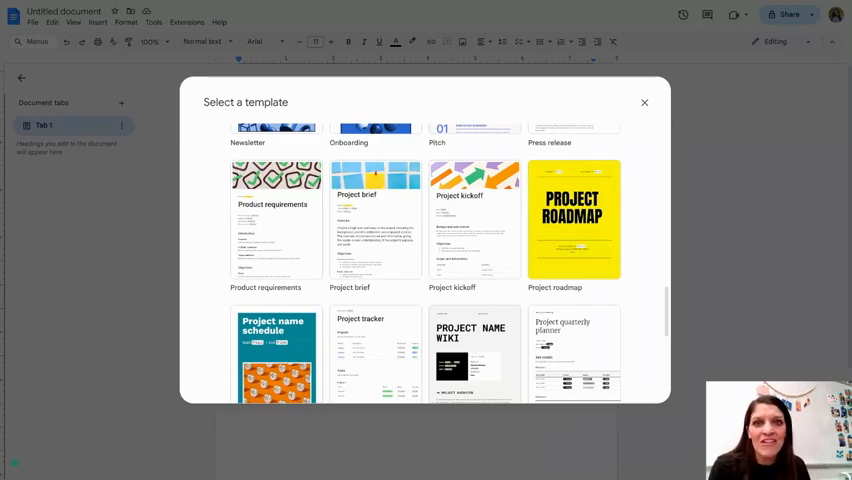
pyautogui.scroll(-3)
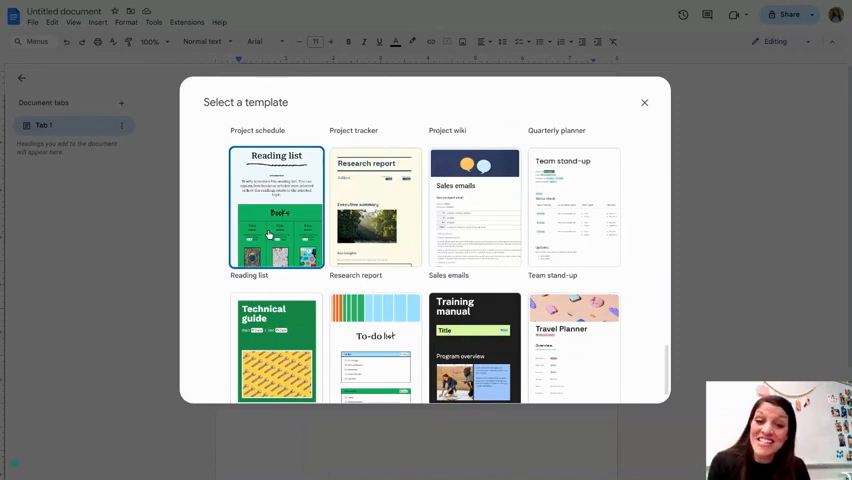
pyautogui.click(277, 207)
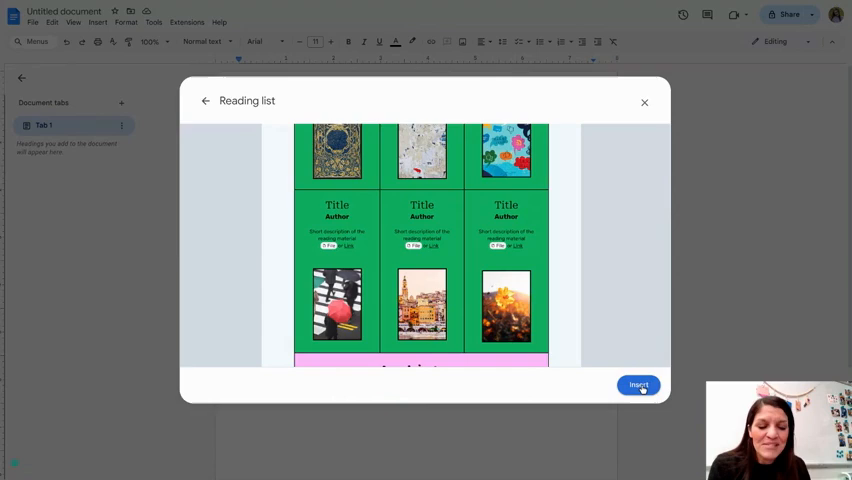
pyautogui.click(638, 385)
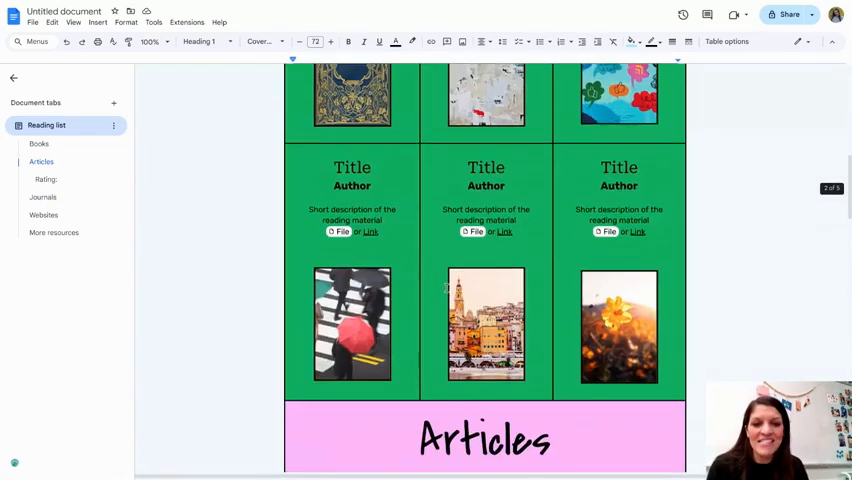
pyautogui.scroll(3)
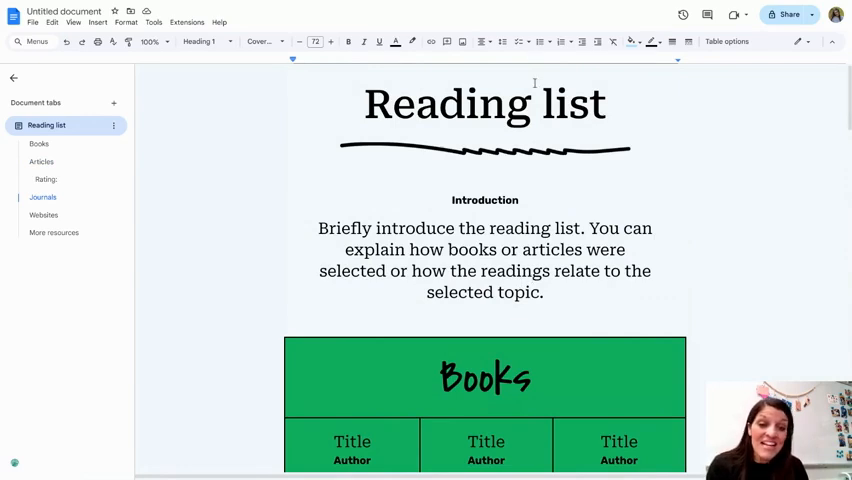
# - Scroll past the Books cards and jump to the Articles rating table via the outline
pyautogui.scroll(-3)
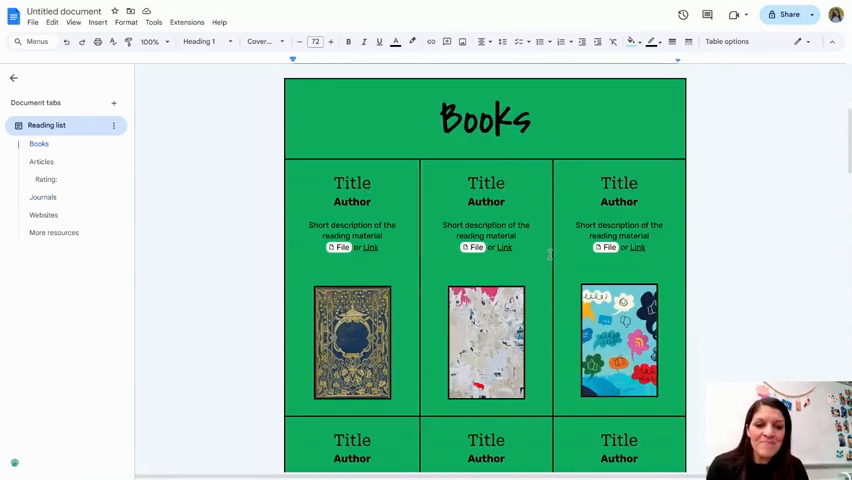
pyautogui.scroll(-3)
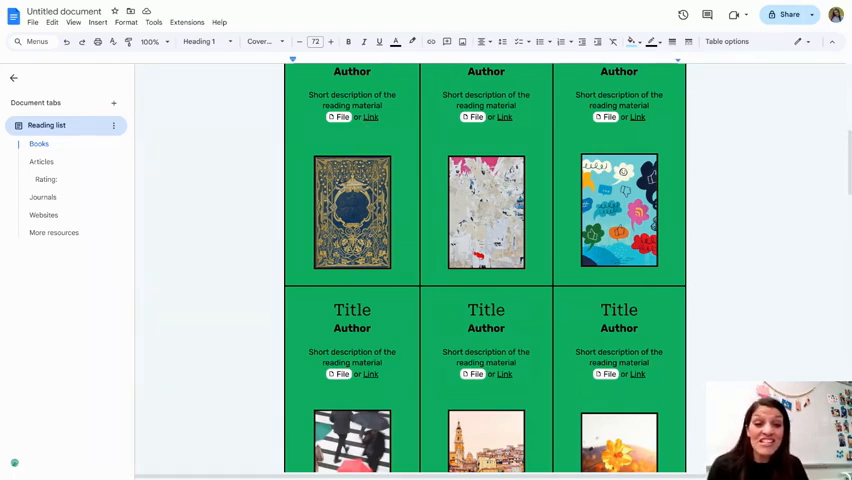
pyautogui.click(40, 162)
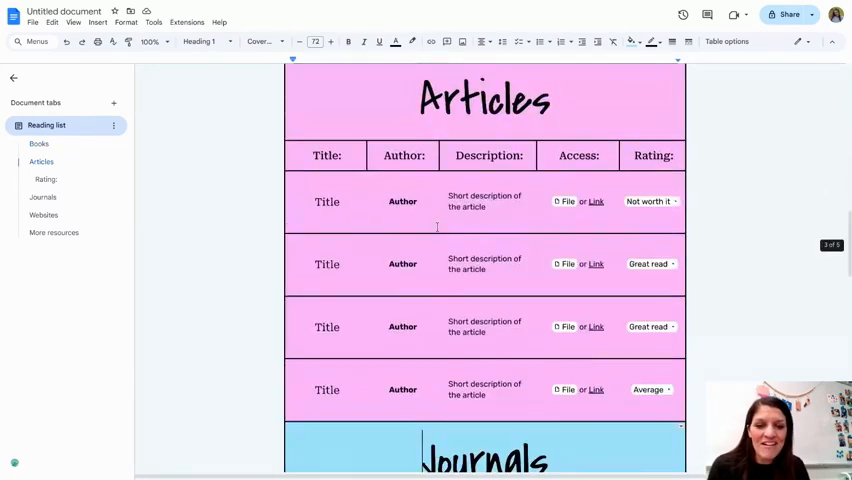
pyautogui.scroll(-3)
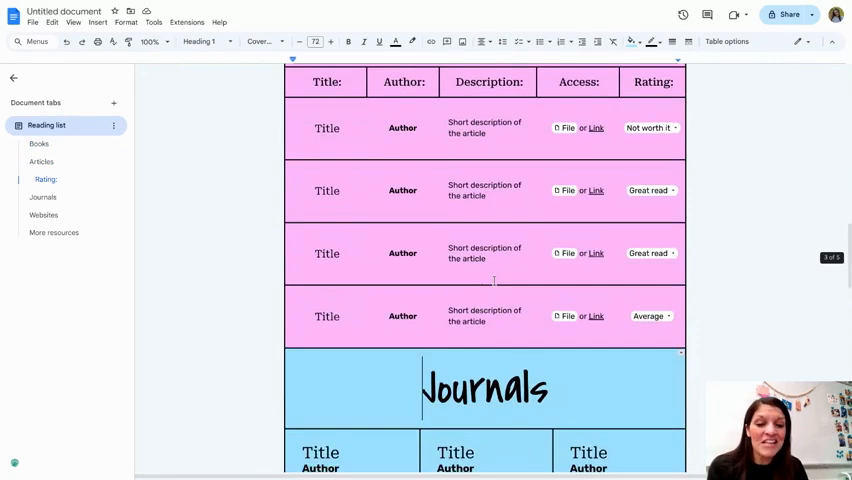
pyautogui.scroll(-3)
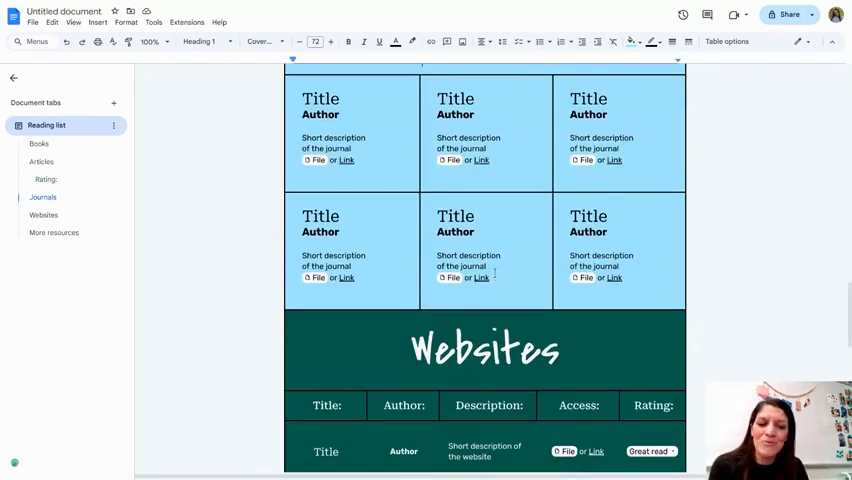
pyautogui.scroll(-3)
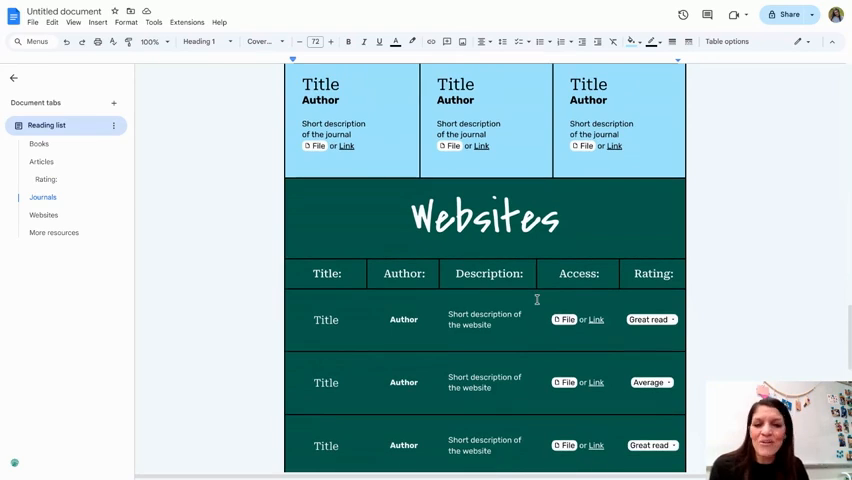
pyautogui.scroll(-3)
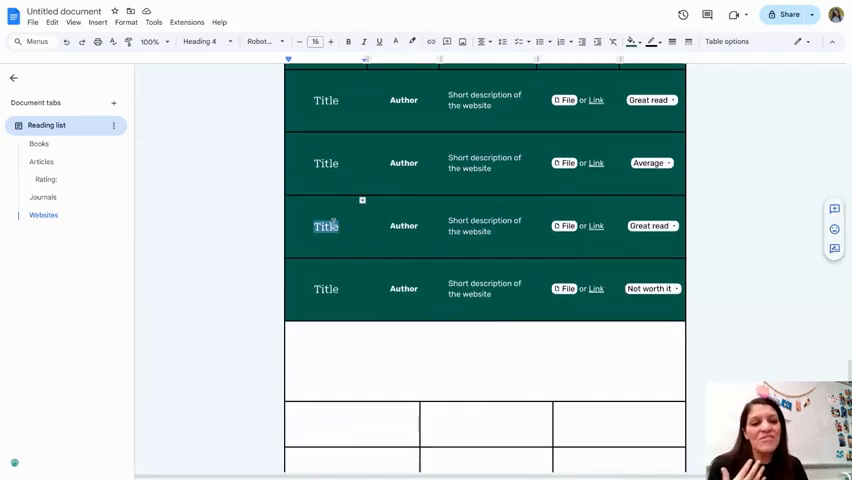
pyautogui.scroll(-3)
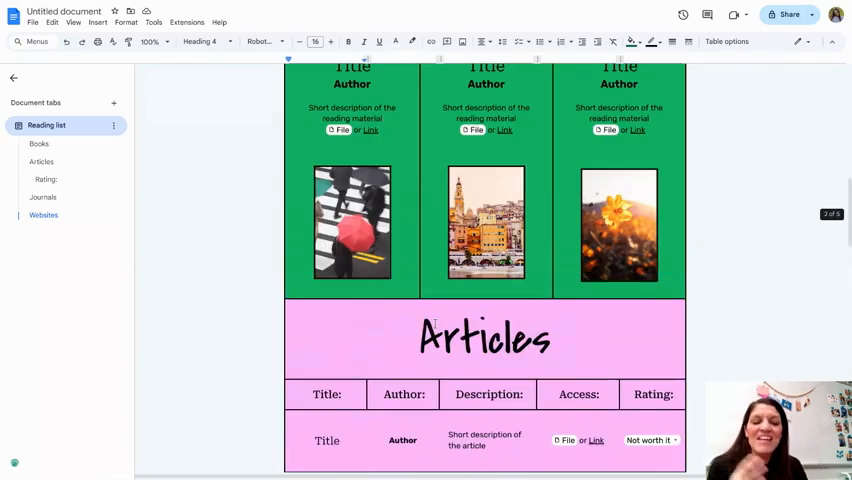